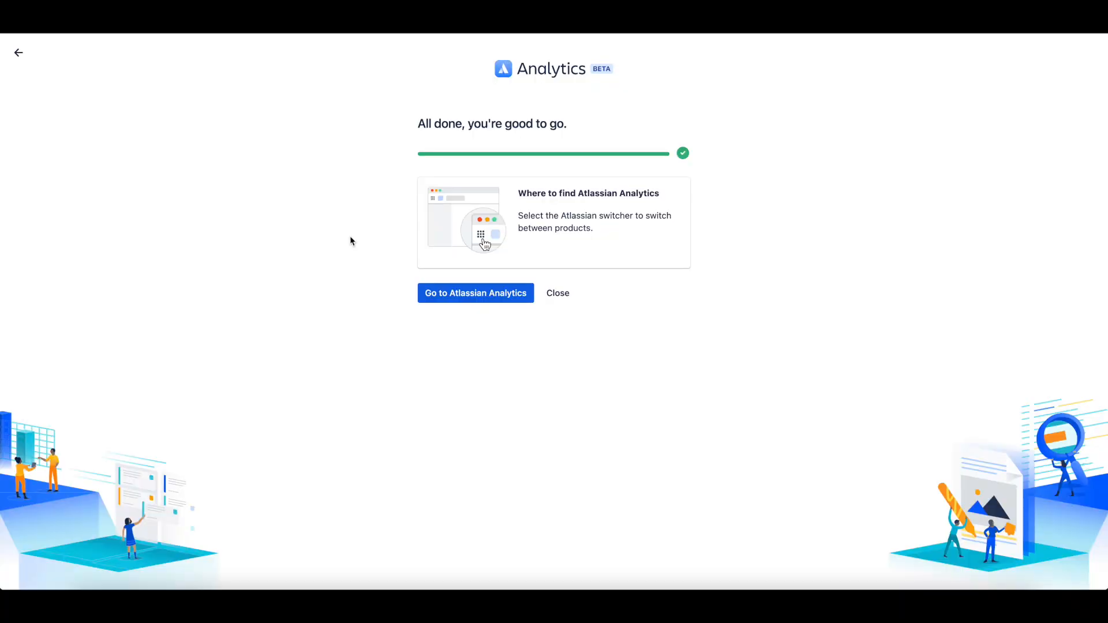
{"action": "mouse_move", "coordinate": [492, 297]}
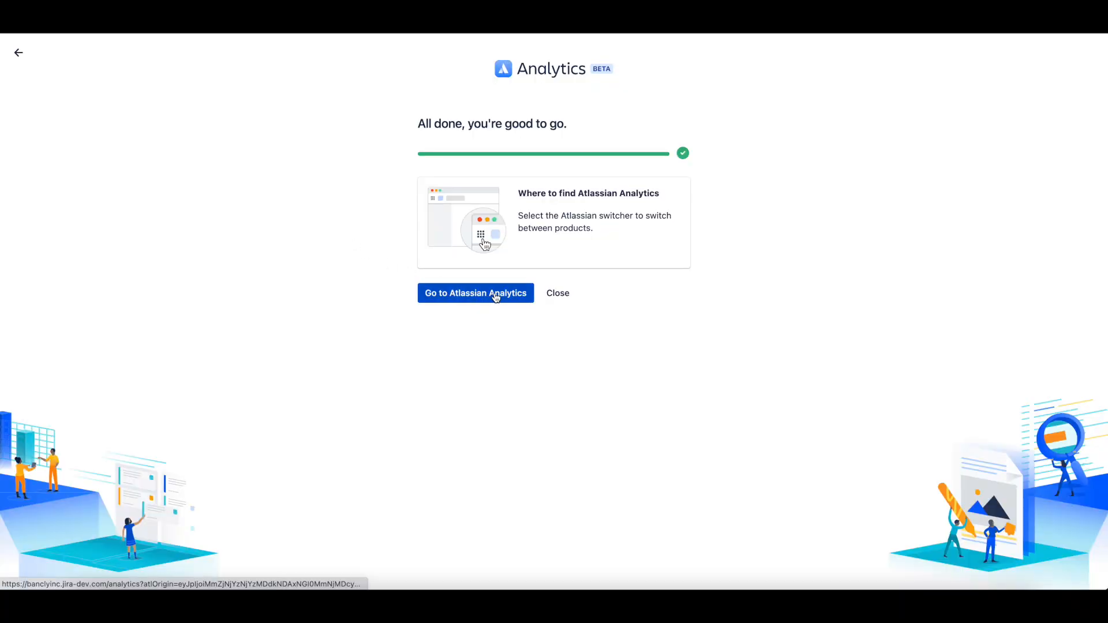
Leave the 'All done' page via 'Go to Atlassian Analytics' to start a new connection.
{"action": "left_click", "coordinate": [475, 293]}
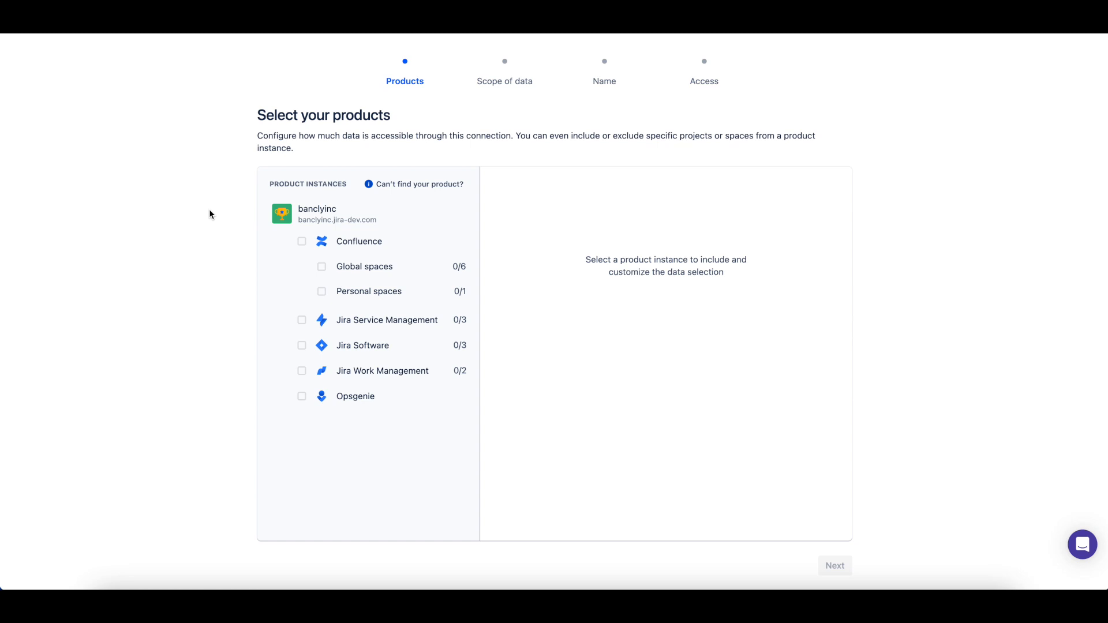
{"action": "mouse_move", "coordinate": [269, 216]}
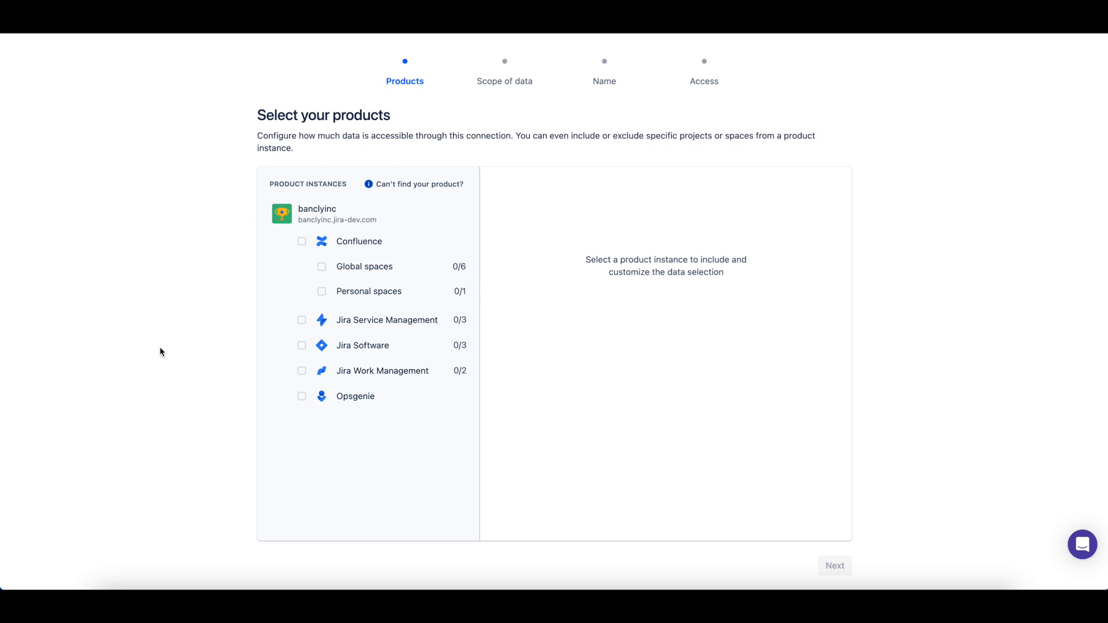
{"action": "mouse_move", "coordinate": [302, 244]}
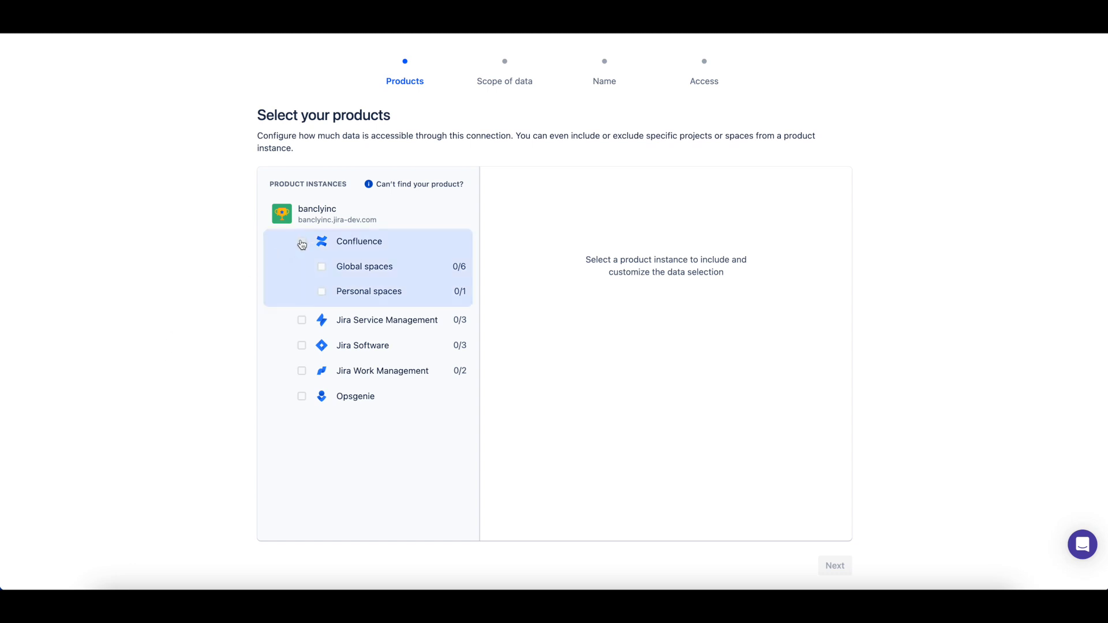
Include Confluence in the connection, excluding 'My first space'.
{"action": "left_click", "coordinate": [301, 241]}
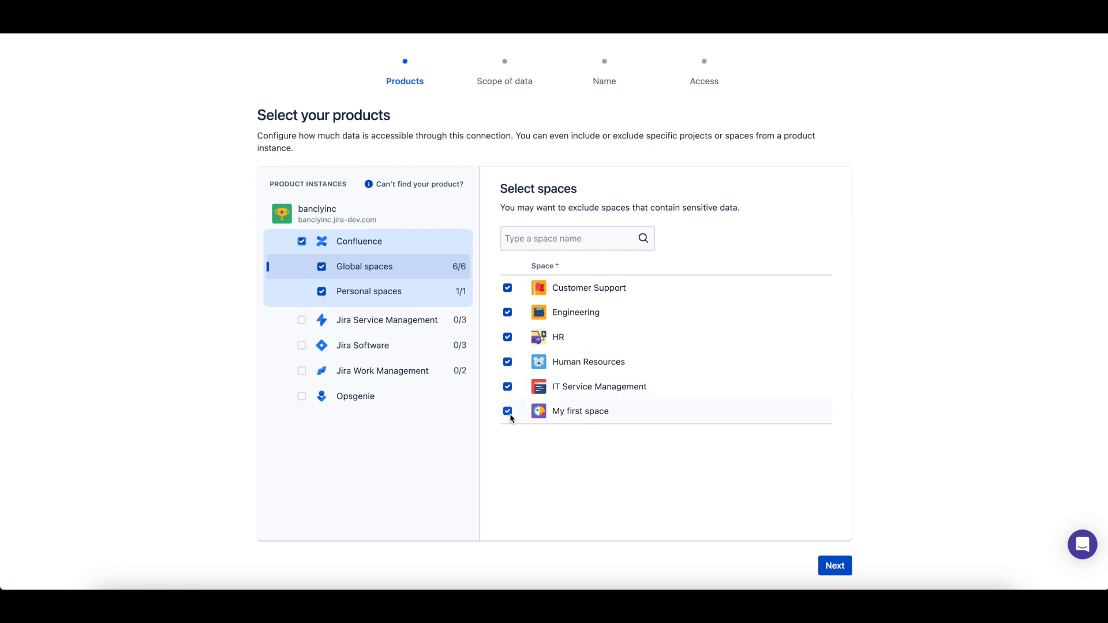
{"action": "left_click", "coordinate": [507, 411]}
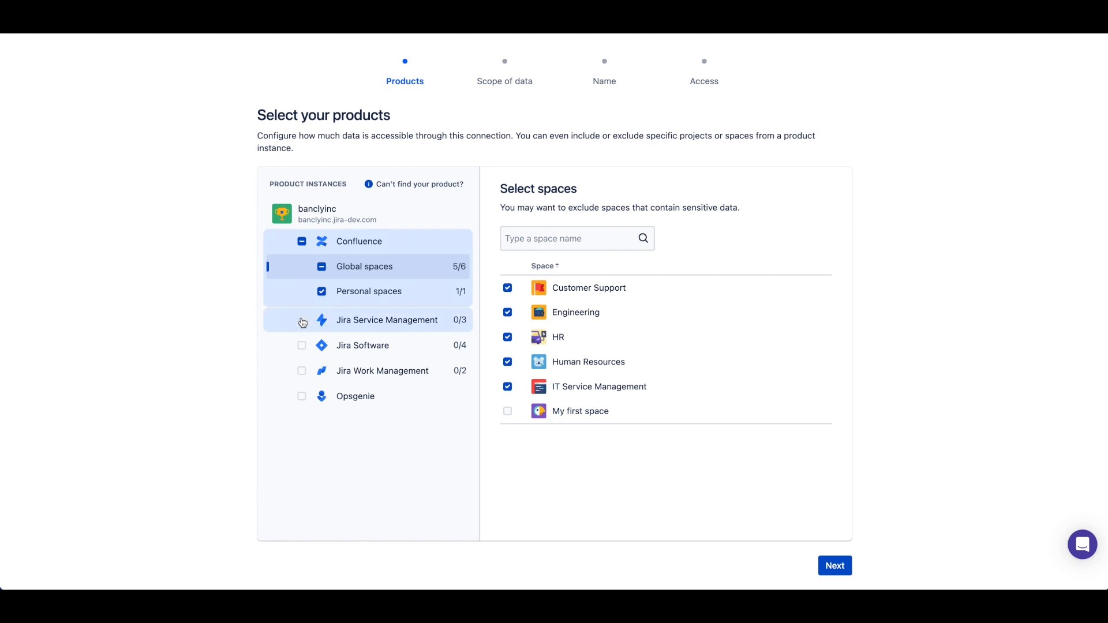
Add Jira Service Management, Jira Software, Jira Work Management and Opsgenie, then advance to data scope.
{"action": "left_click", "coordinate": [302, 320]}
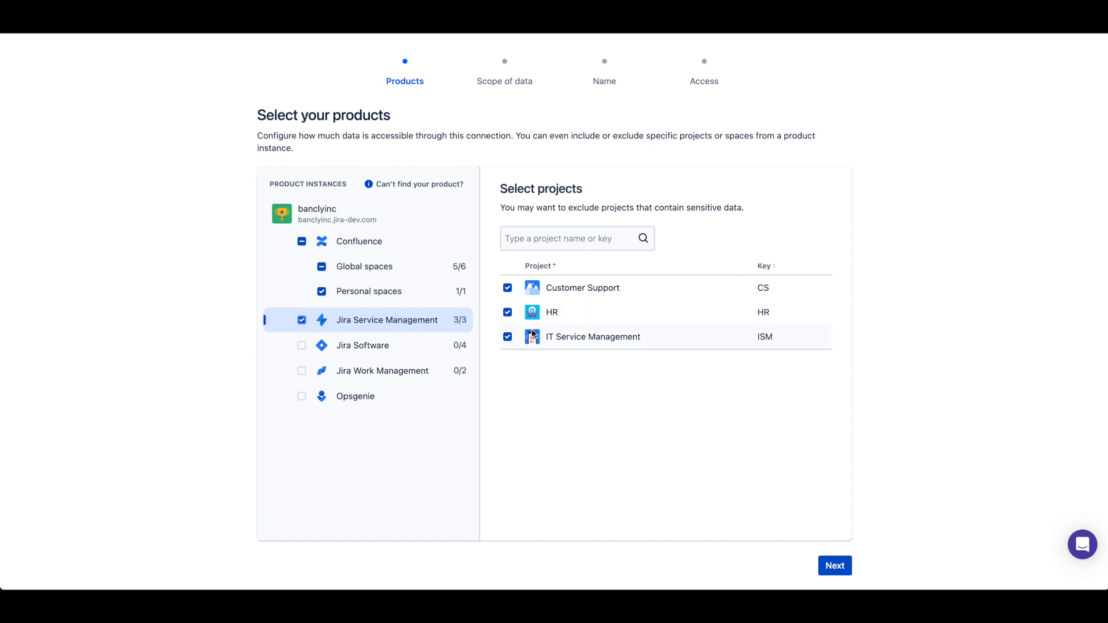
{"action": "left_click", "coordinate": [507, 336]}
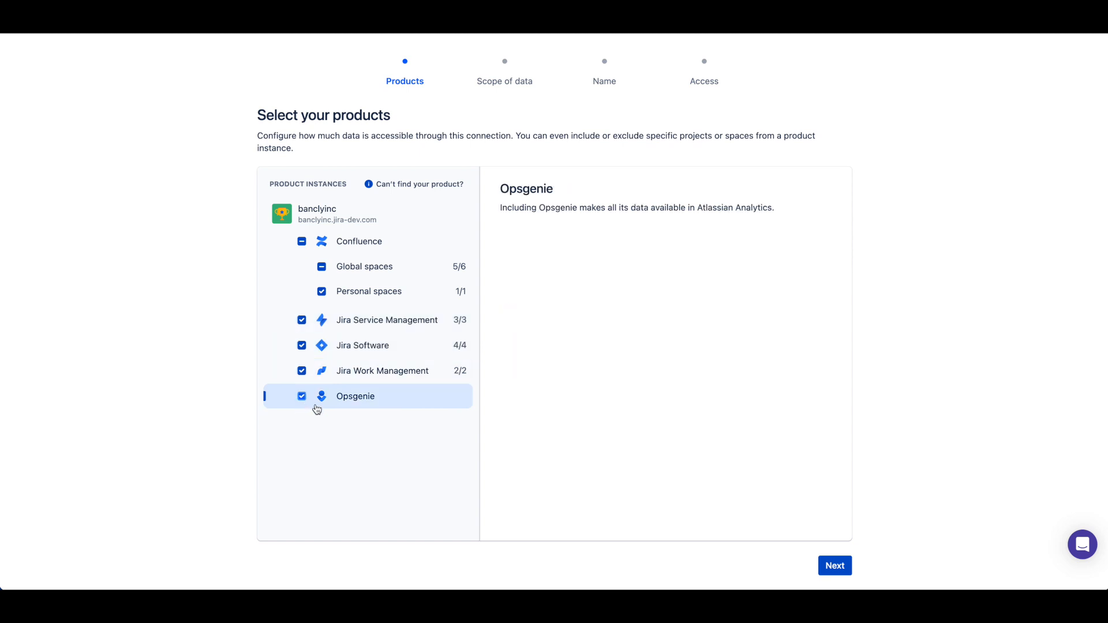
{"action": "left_click", "coordinate": [834, 566]}
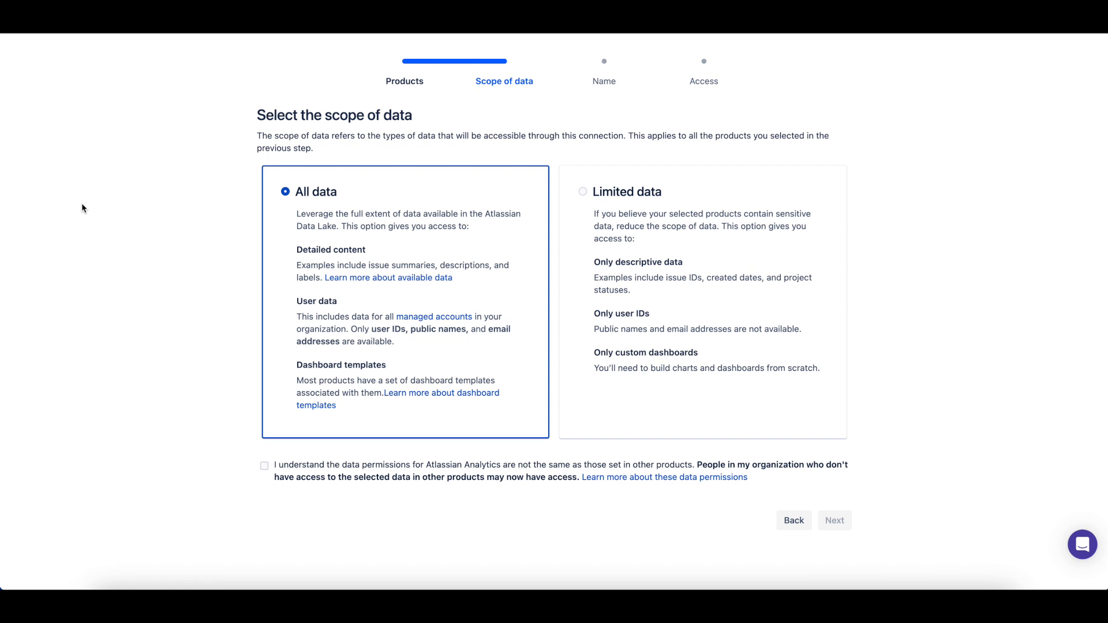
{"action": "mouse_move", "coordinate": [510, 267]}
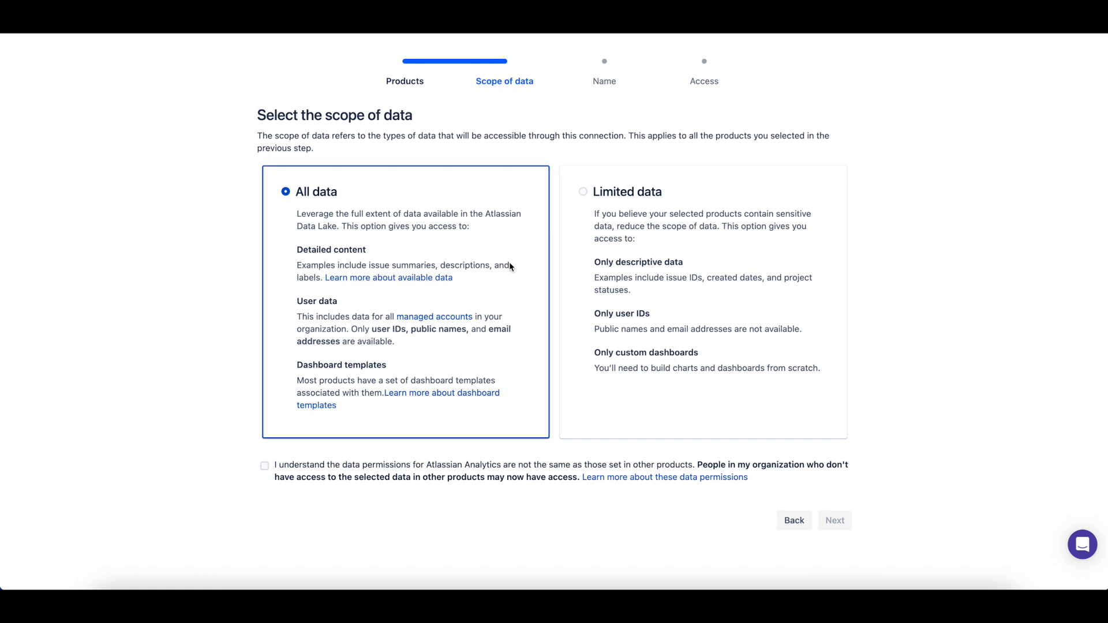
{"action": "mouse_move", "coordinate": [833, 195]}
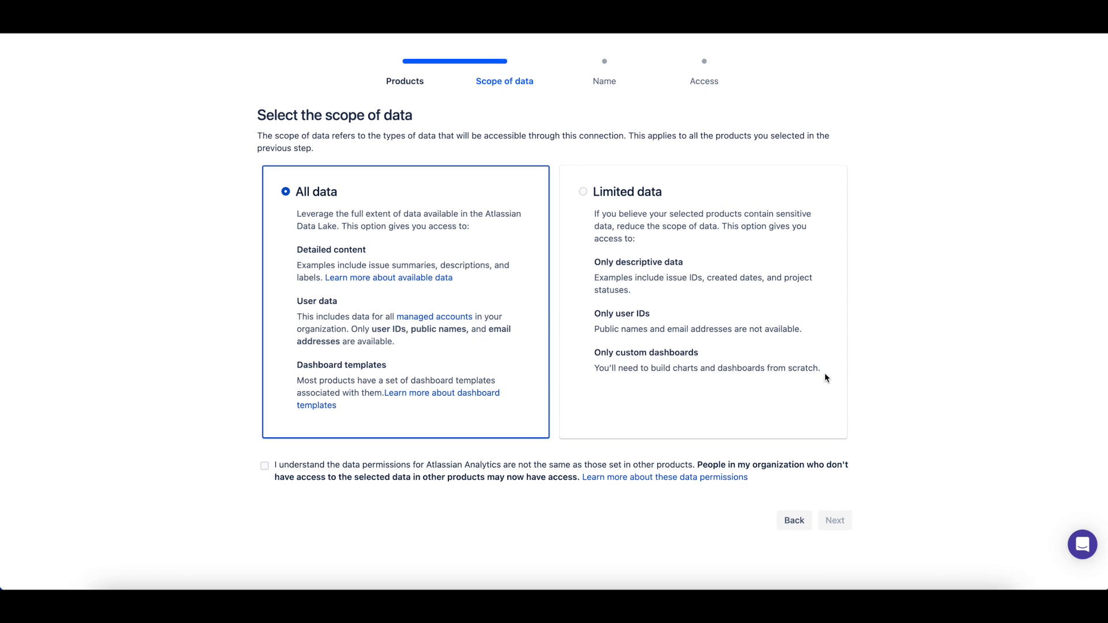
{"action": "mouse_move", "coordinate": [810, 388]}
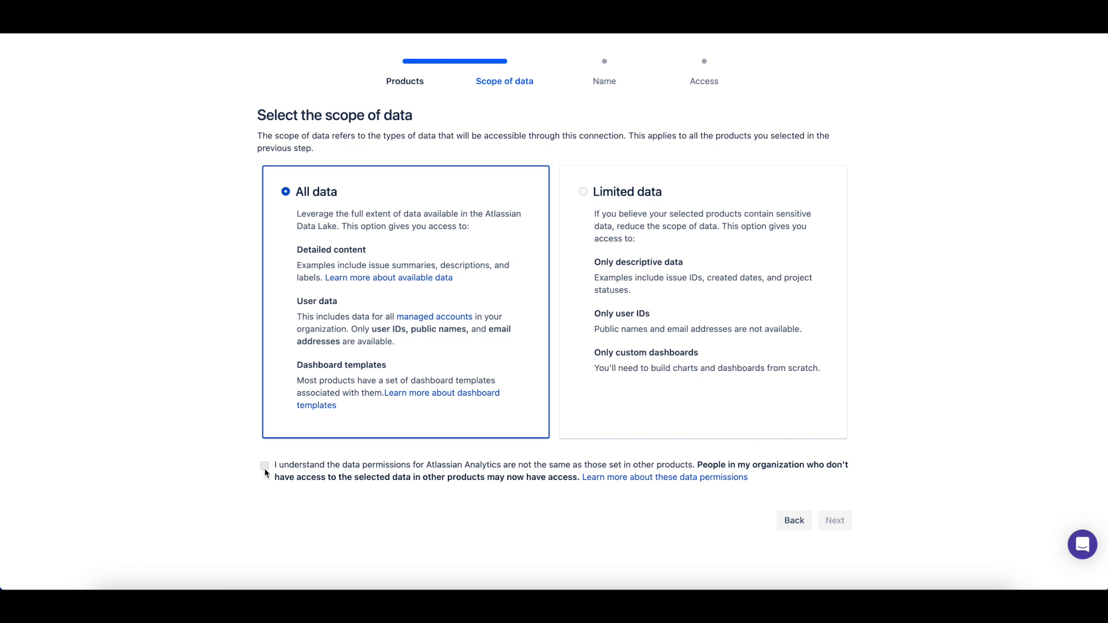
Keep 'All data' scope, accept the data permissions notice, and continue to naming.
{"action": "left_click", "coordinate": [264, 465]}
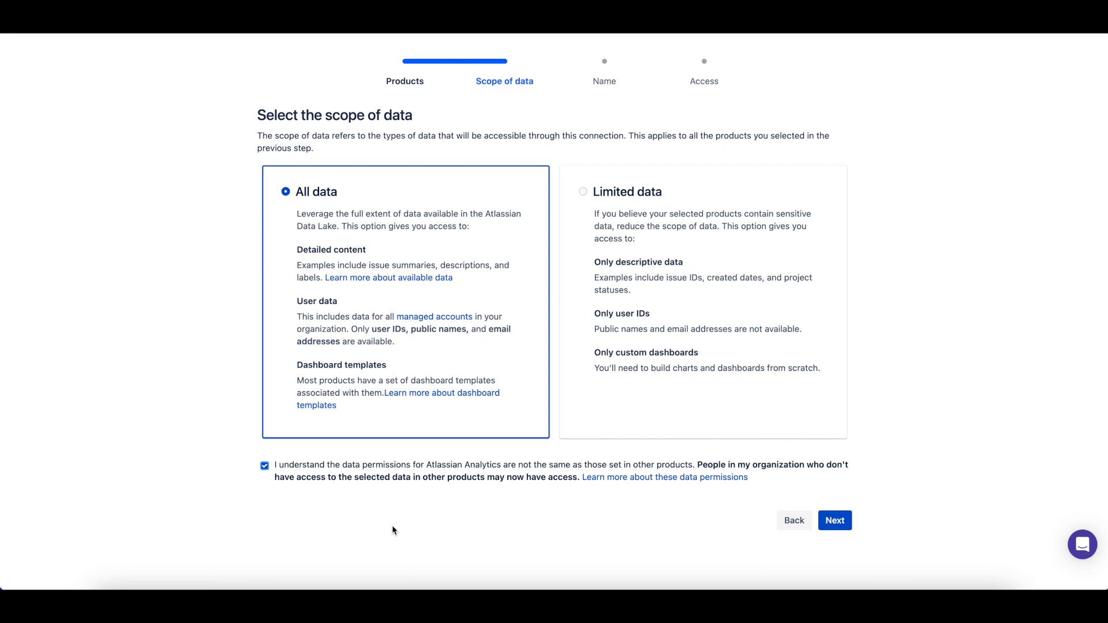
{"action": "left_click", "coordinate": [835, 520]}
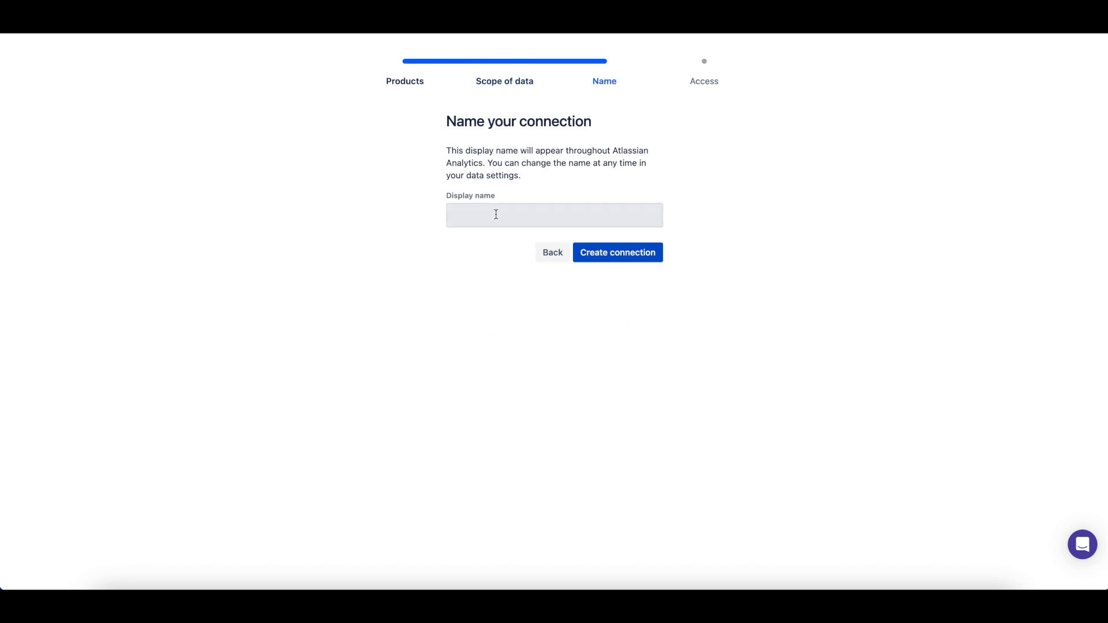
Name the connection 'All Atlassian data' from the suggestions and create it.
{"action": "left_click", "coordinate": [554, 214]}
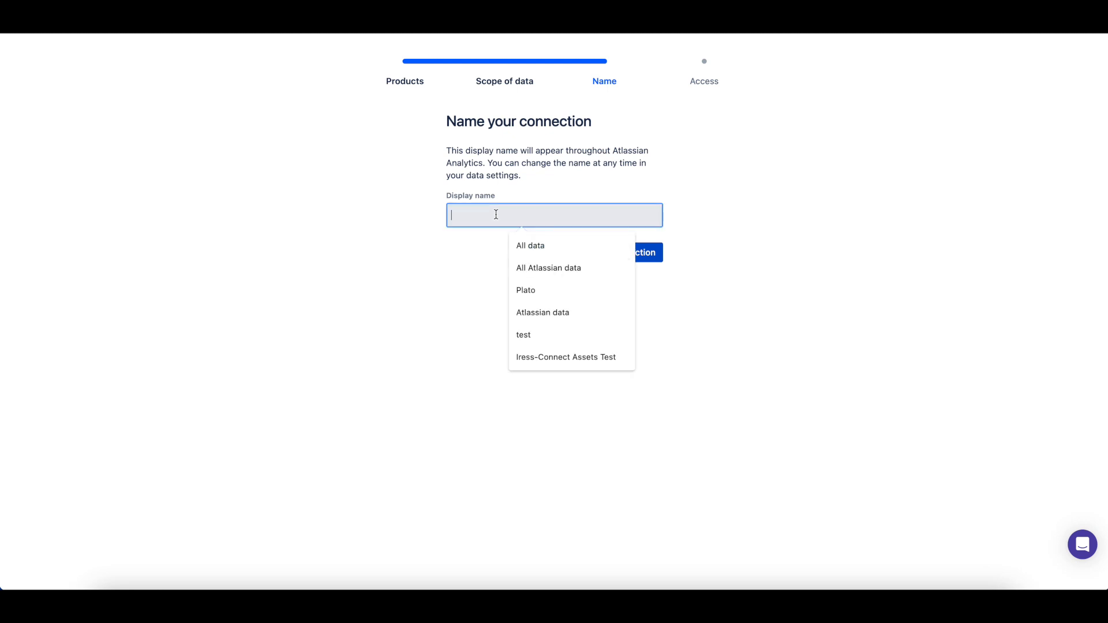
{"action": "type", "text": "All A"}
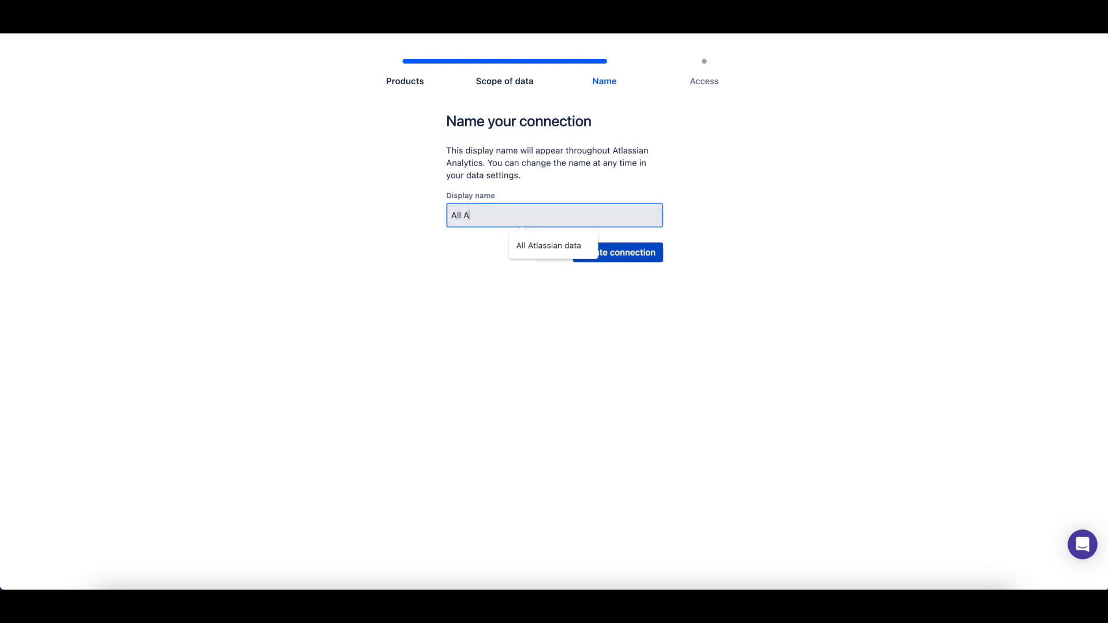
{"action": "left_click", "coordinate": [548, 246]}
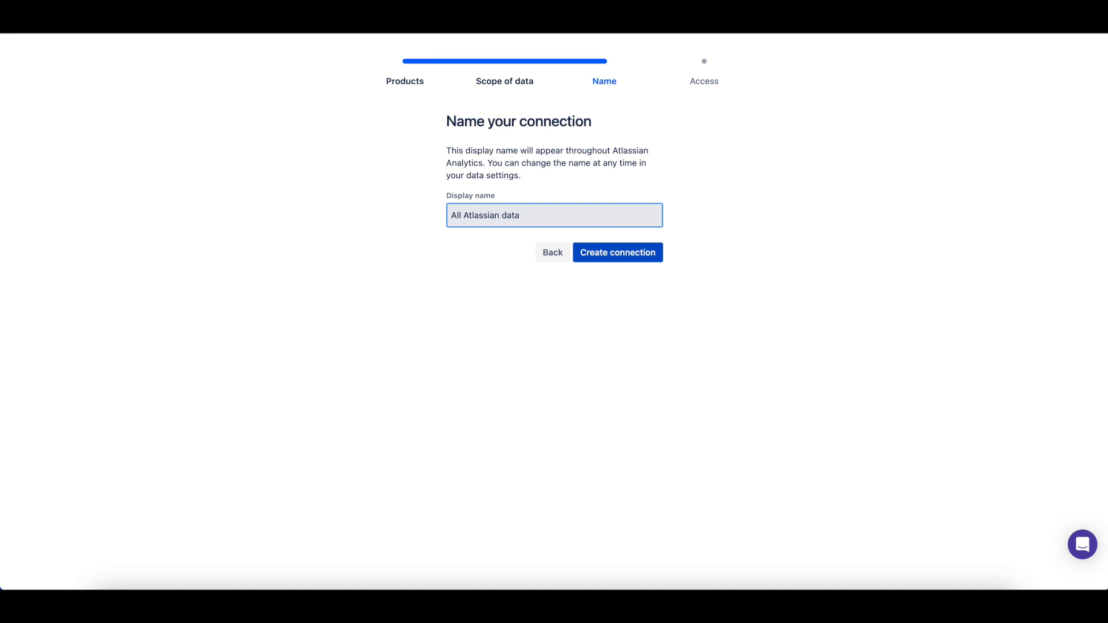
{"action": "left_click", "coordinate": [618, 252]}
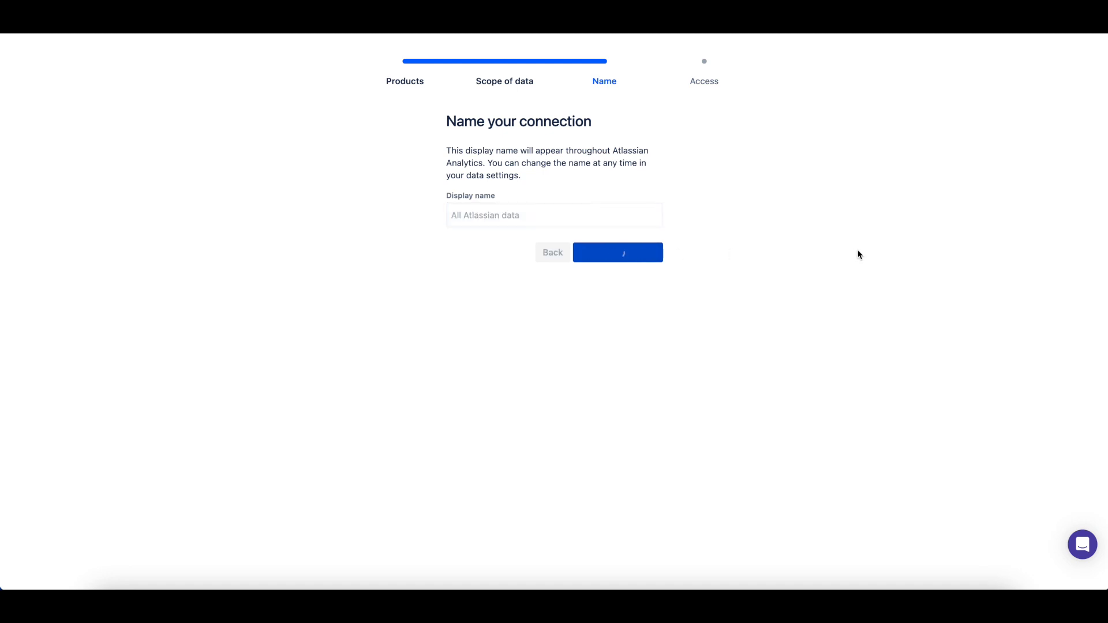
{"action": "left_click", "coordinate": [618, 252]}
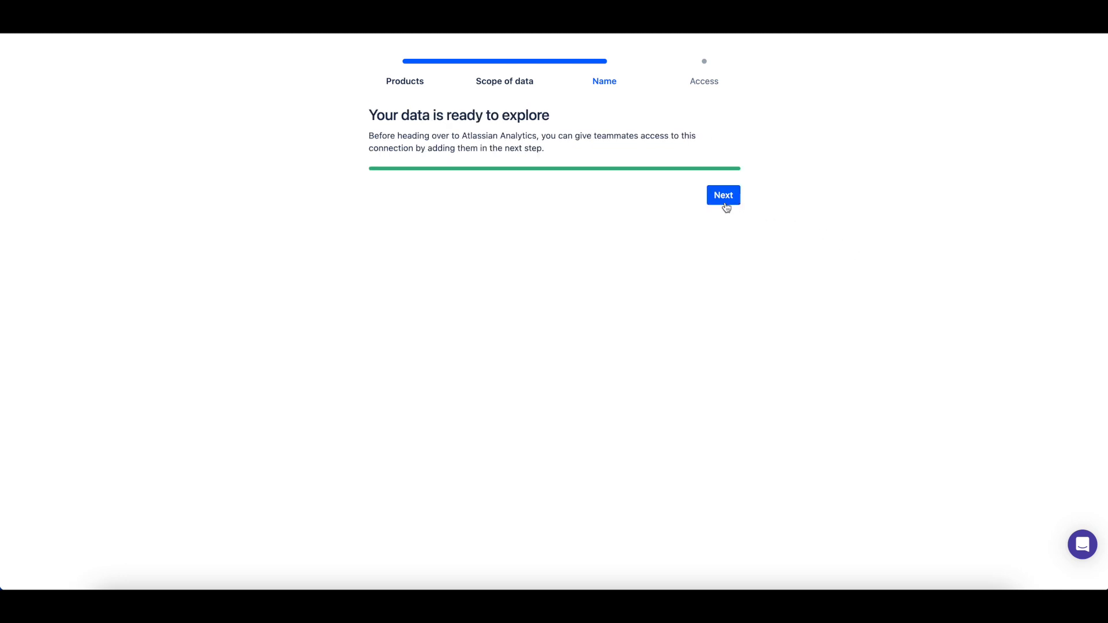
Continue from 'Your data is ready to explore' to the connection's Access step.
{"action": "left_click", "coordinate": [723, 195]}
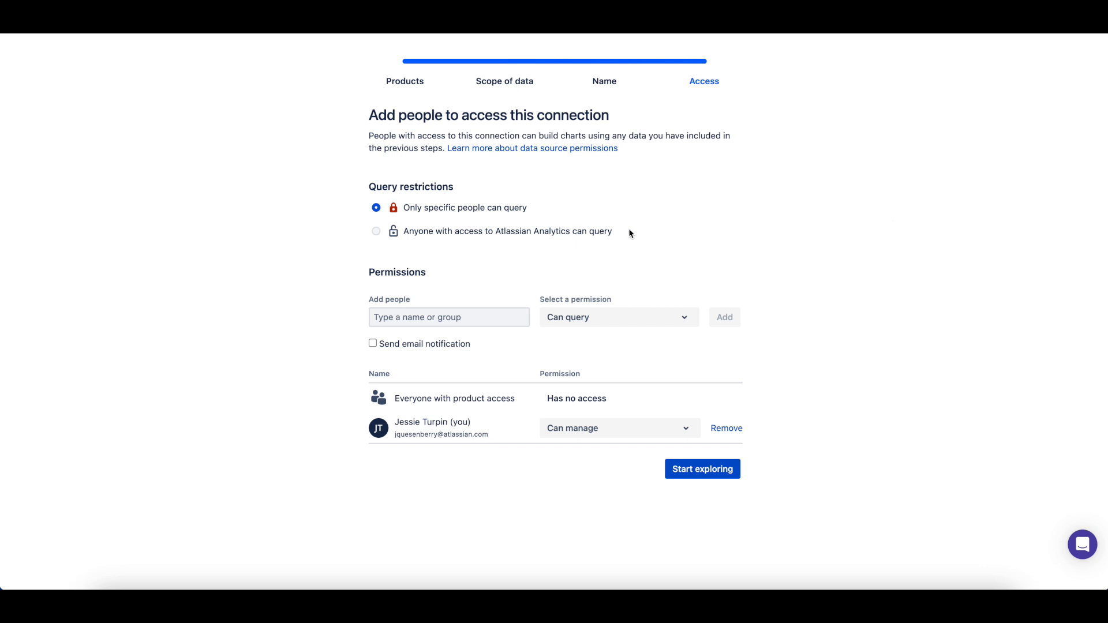
{"action": "left_click", "coordinate": [375, 231]}
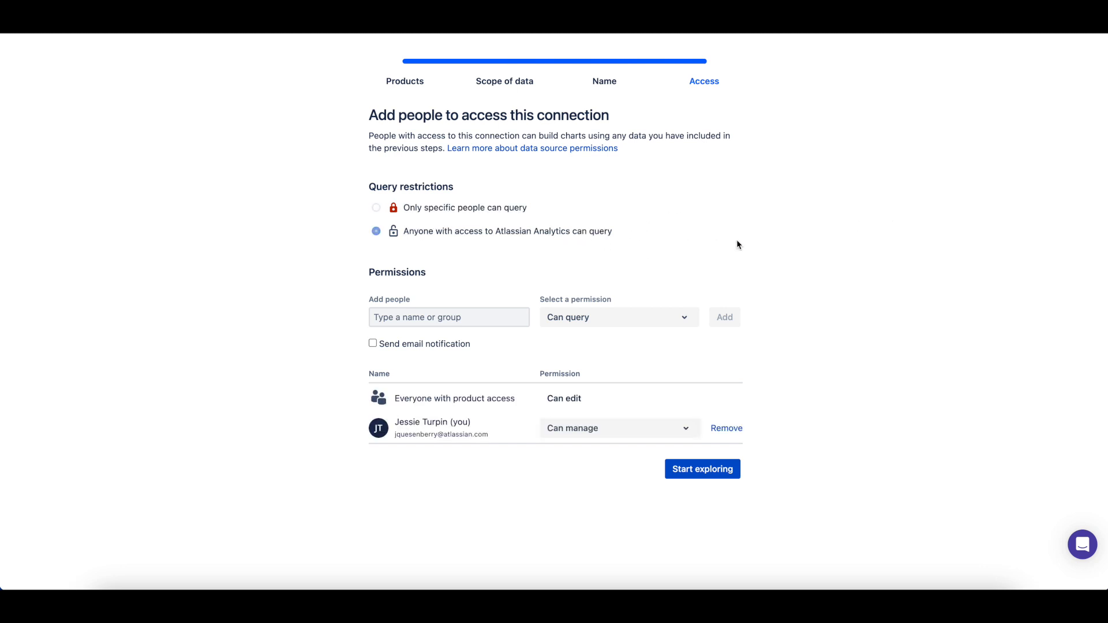
{"action": "left_click", "coordinate": [375, 231]}
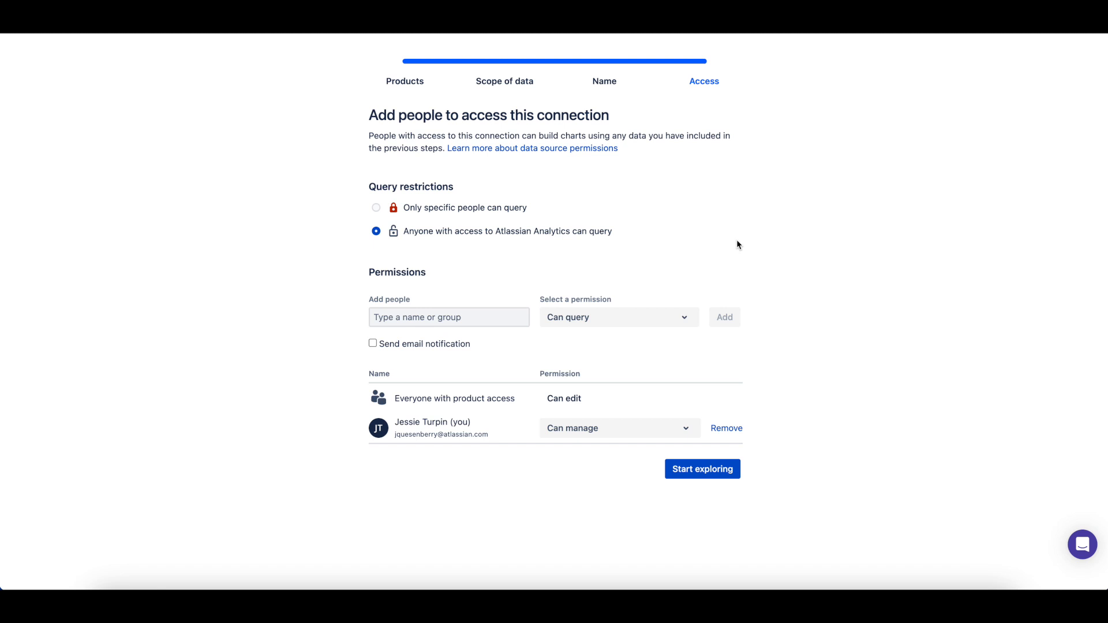
{"action": "left_click", "coordinate": [375, 207]}
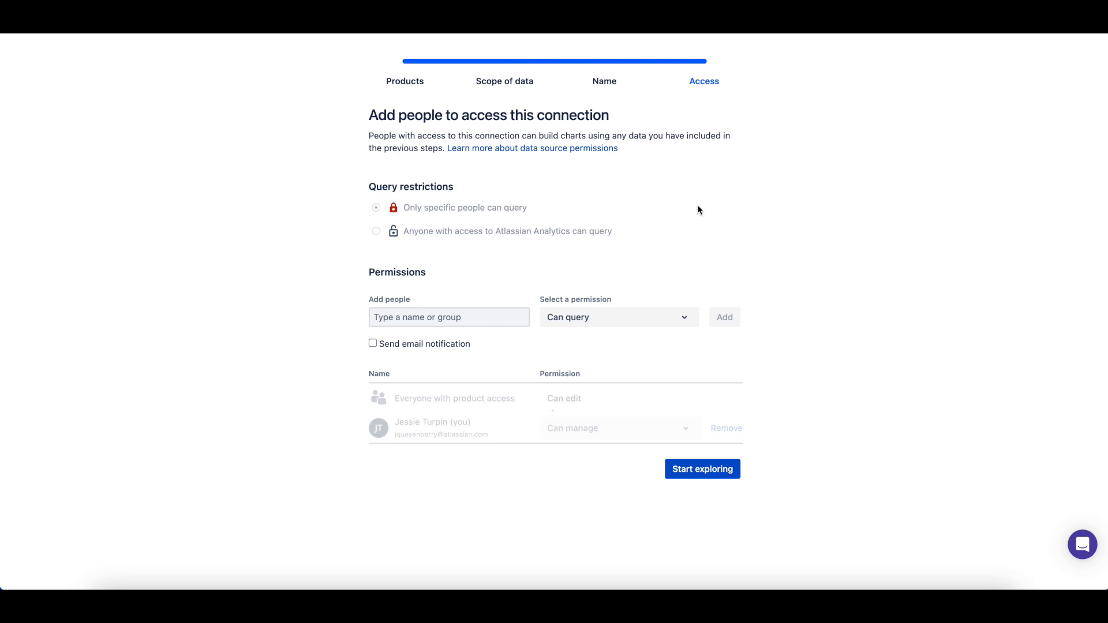
{"action": "left_click", "coordinate": [375, 207]}
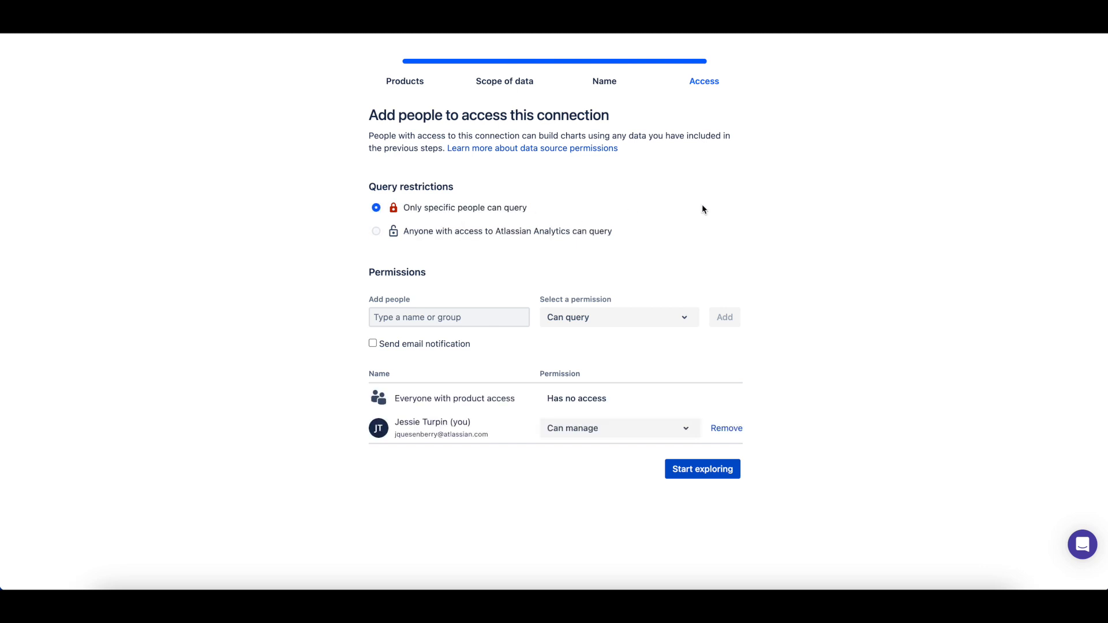